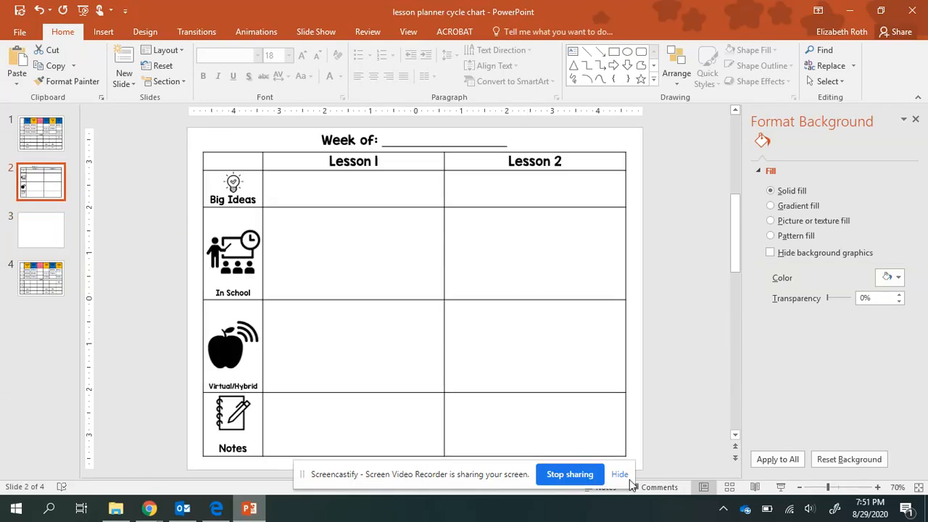
Deselect the planner table and lightbulb picture and close the Format Background pane
left_click(619, 474)
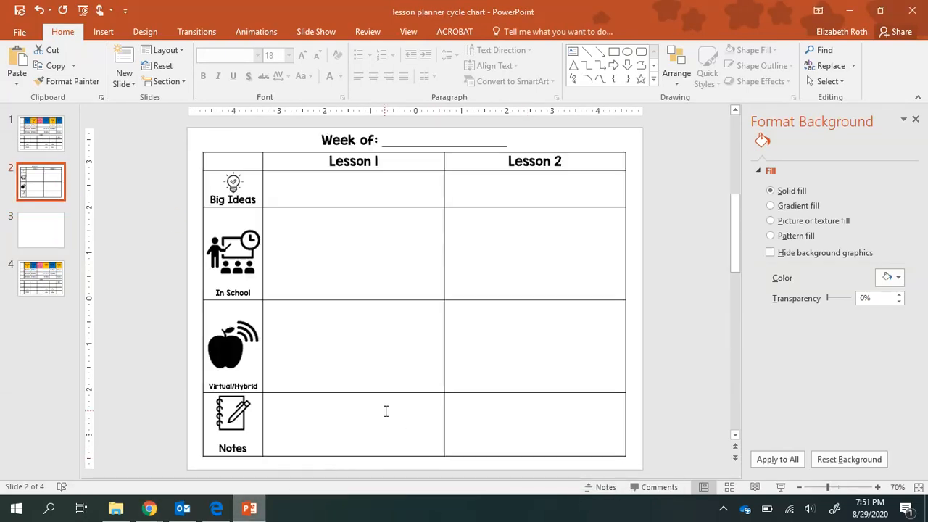
left_click(354, 254)
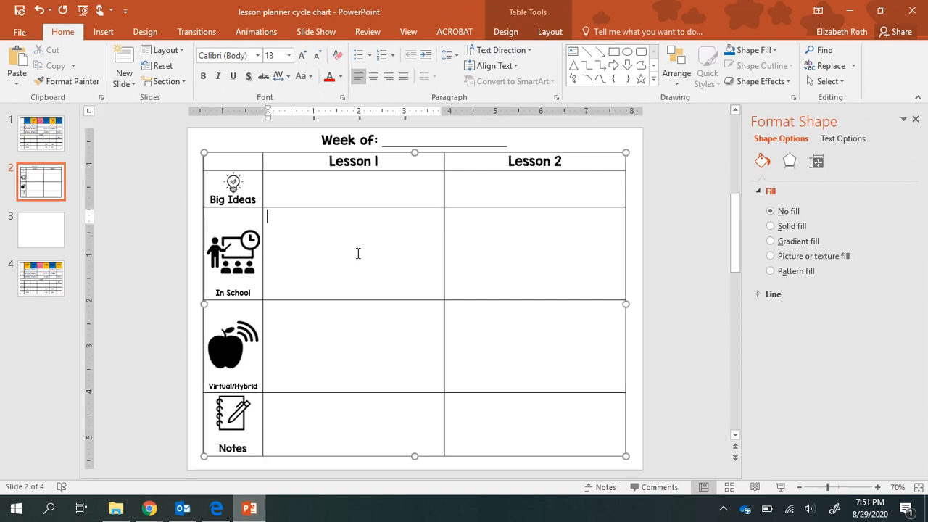
left_click(232, 249)
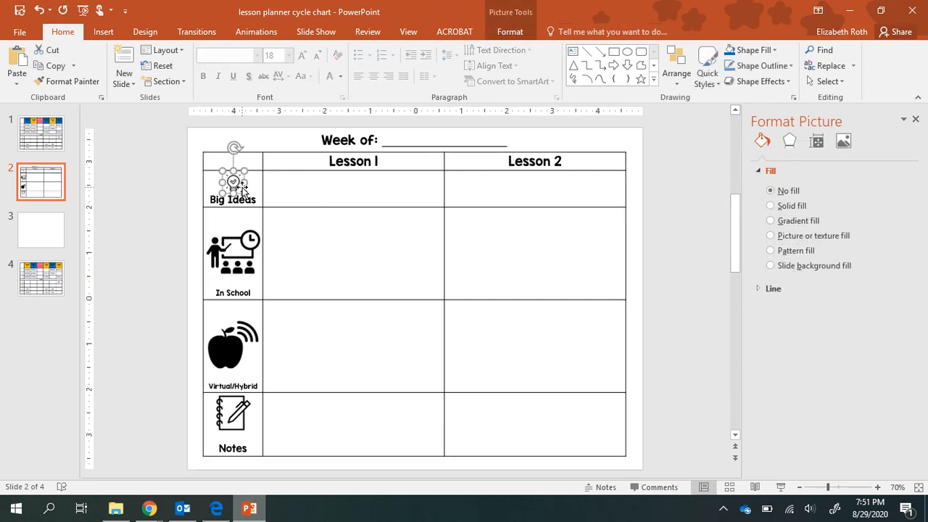
mouse_move(182, 217)
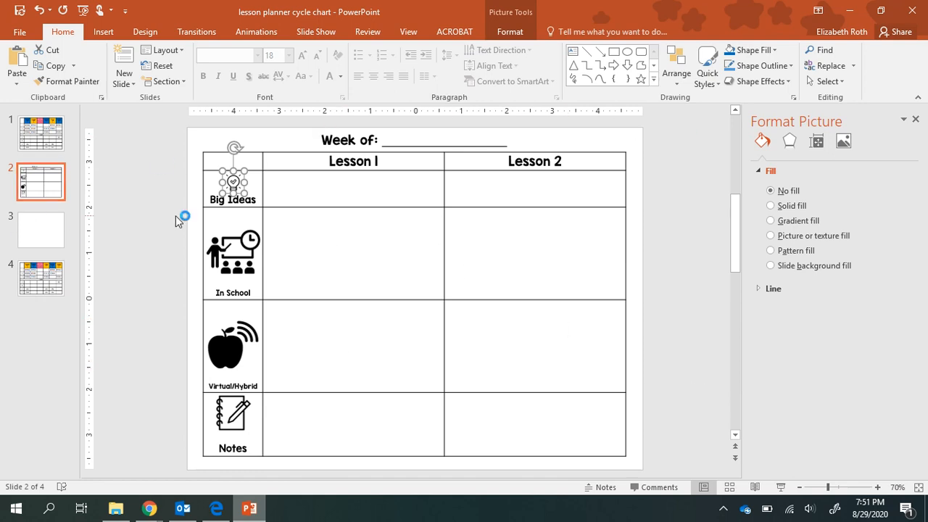
mouse_move(145, 249)
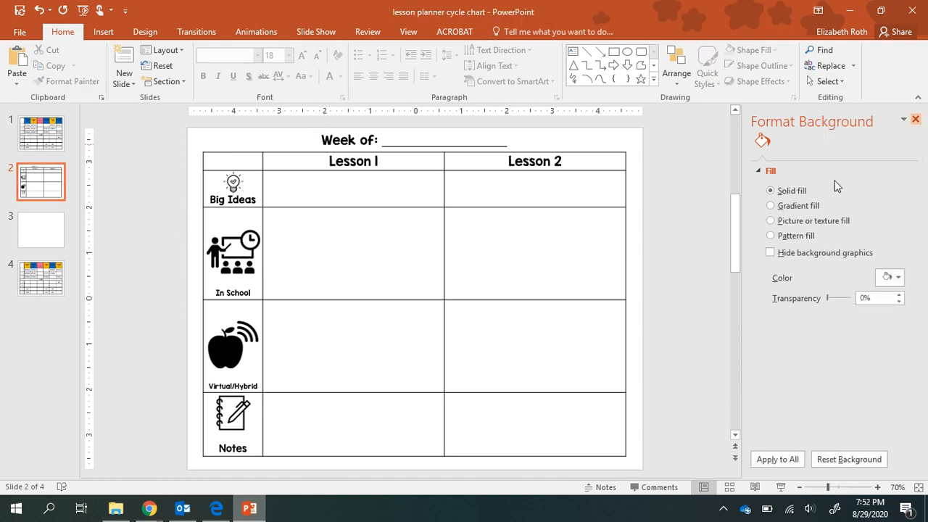
left_click(914, 119)
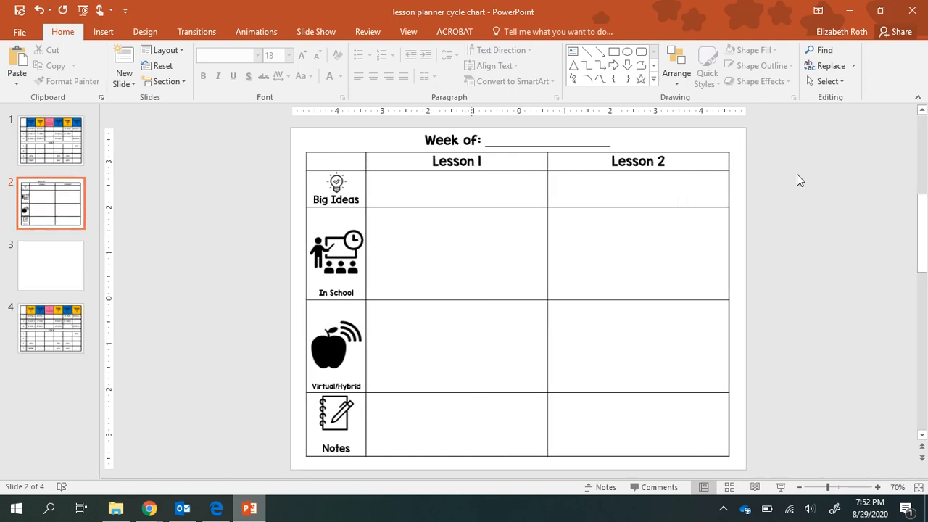
mouse_move(422, 413)
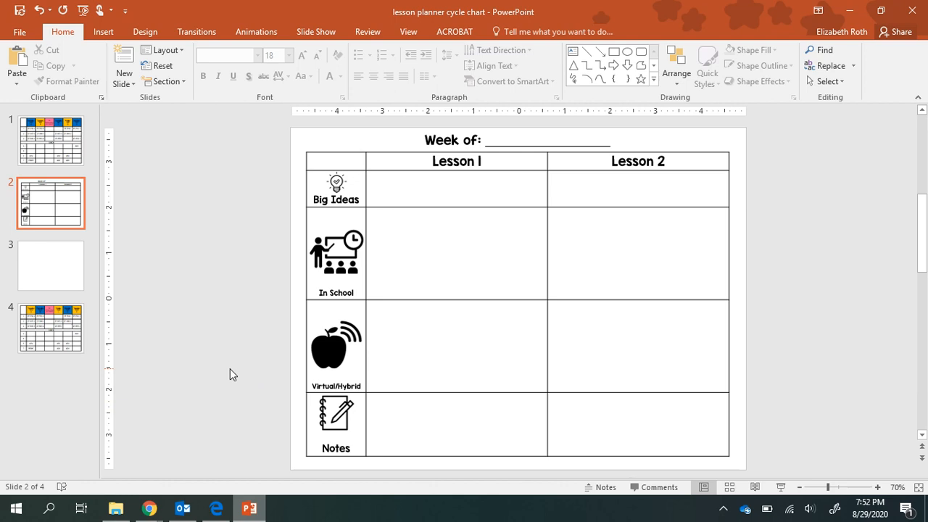
mouse_move(595, 215)
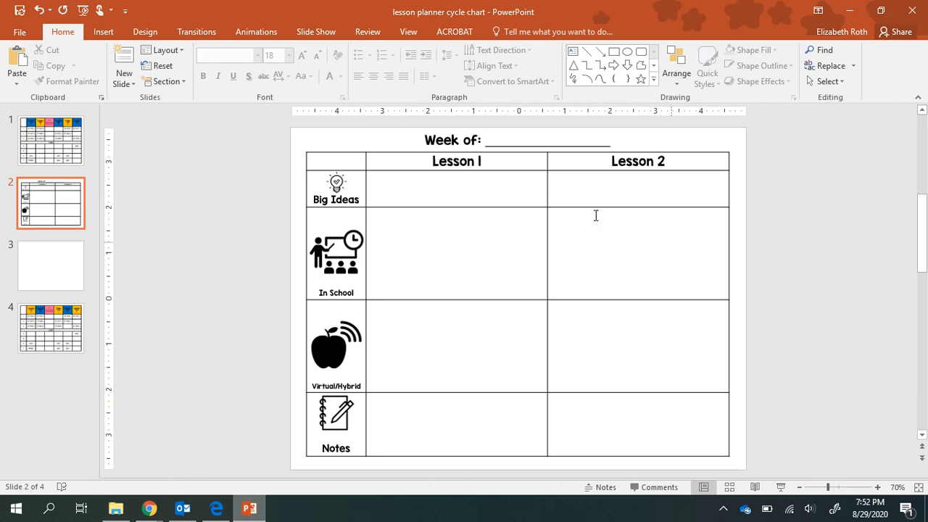
mouse_move(425, 209)
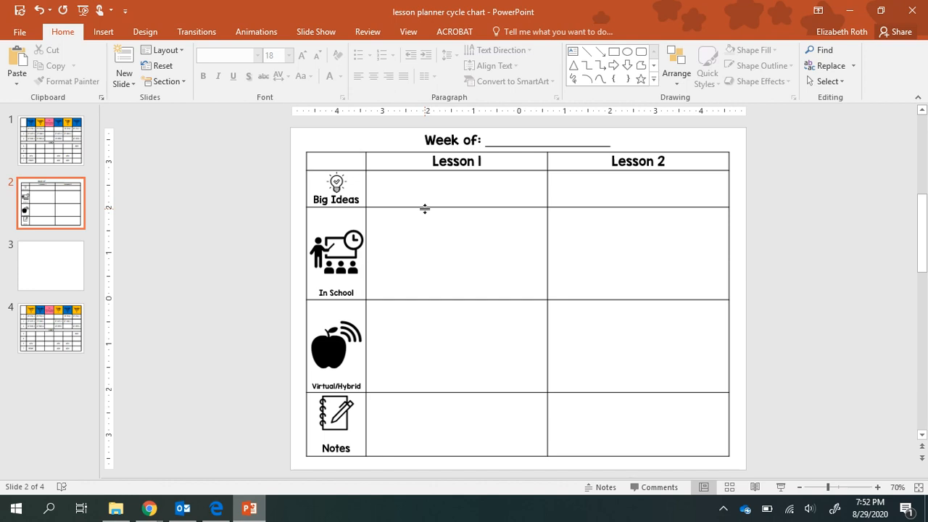
mouse_move(255, 277)
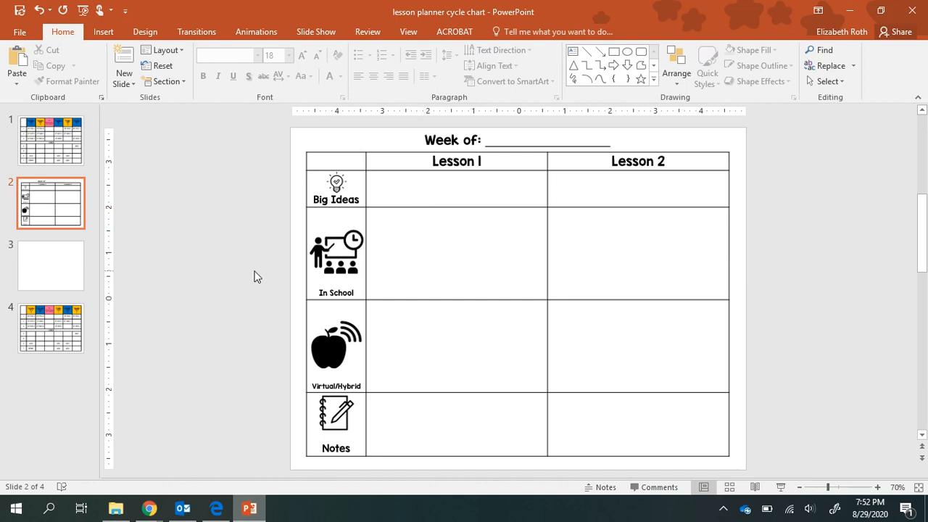
Capture a new rectangular snip around slide 2's full lesson planner chart
left_click(281, 507)
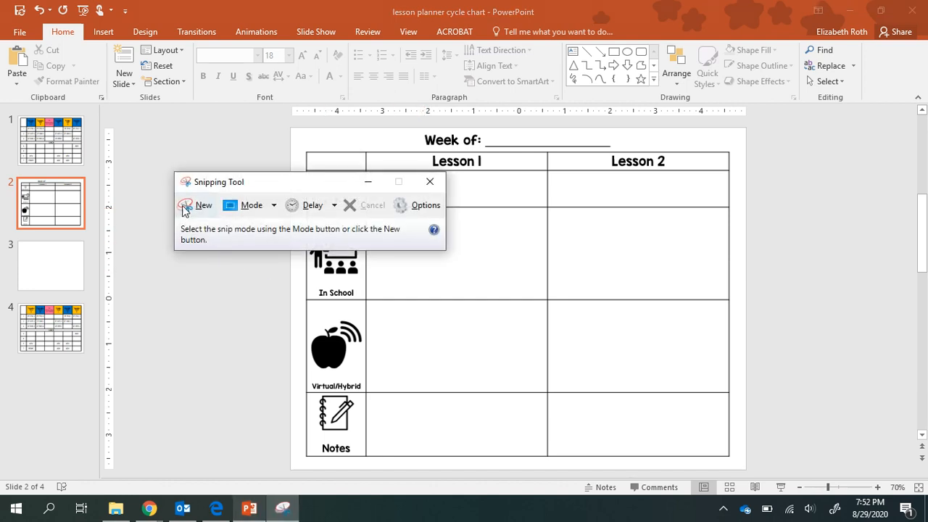
left_click(203, 206)
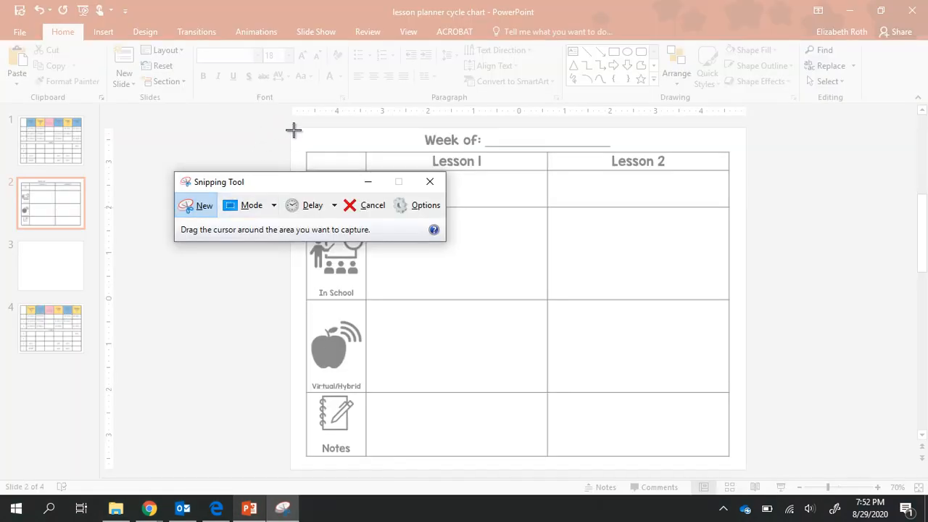
mouse_move(293, 129)
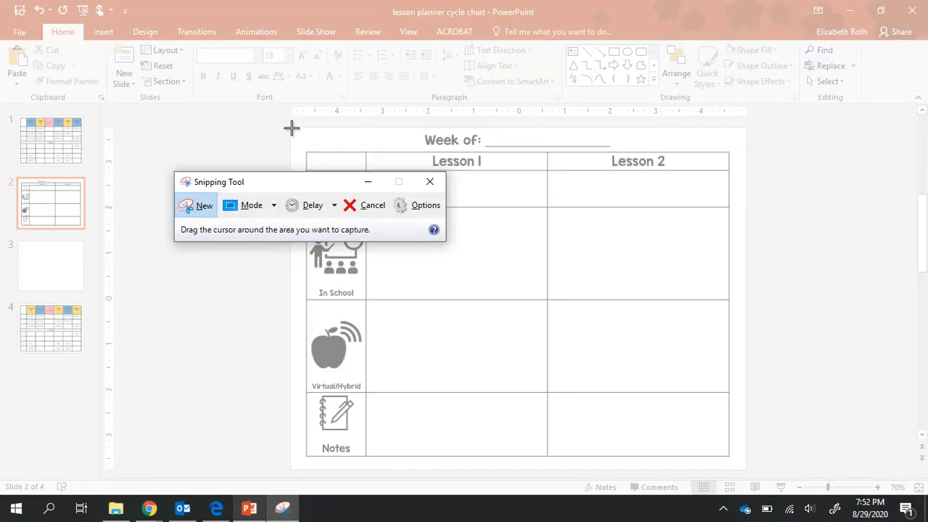
left_click_drag(293, 127, 739, 467)
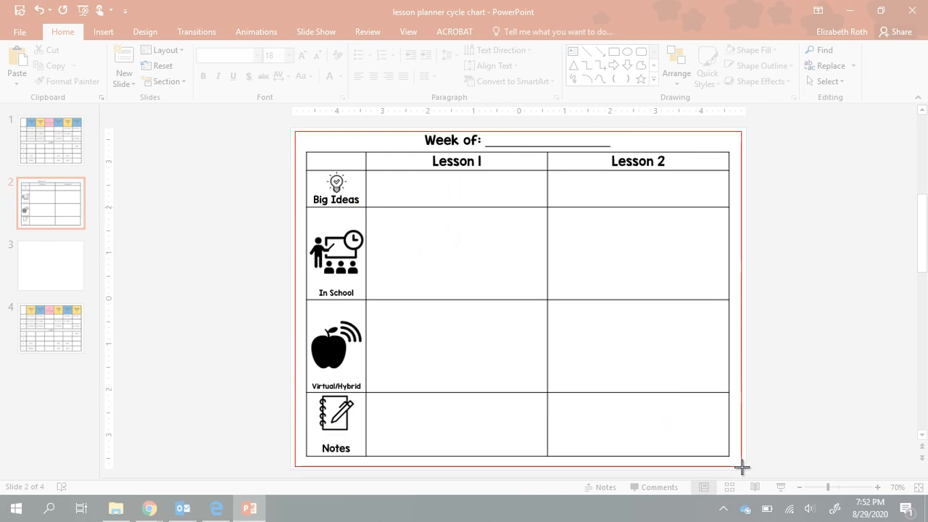
left_click(284, 508)
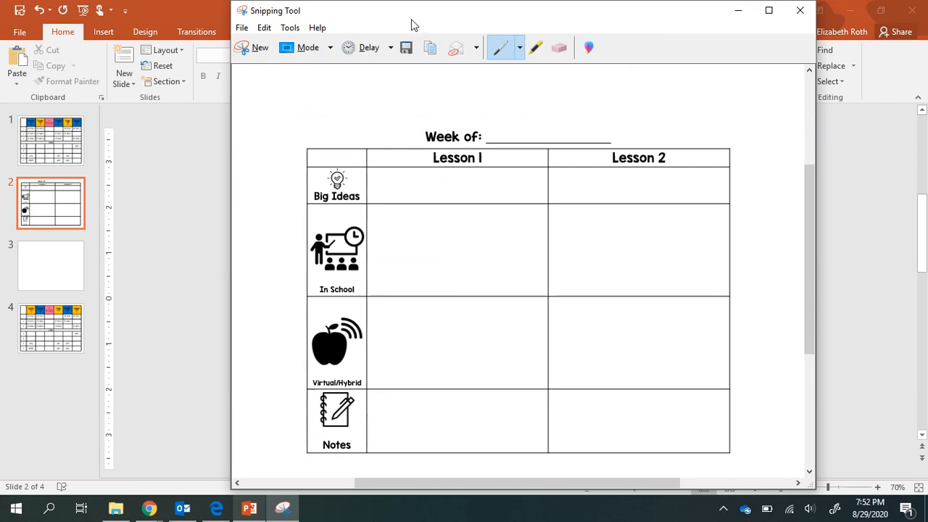
mouse_move(406, 48)
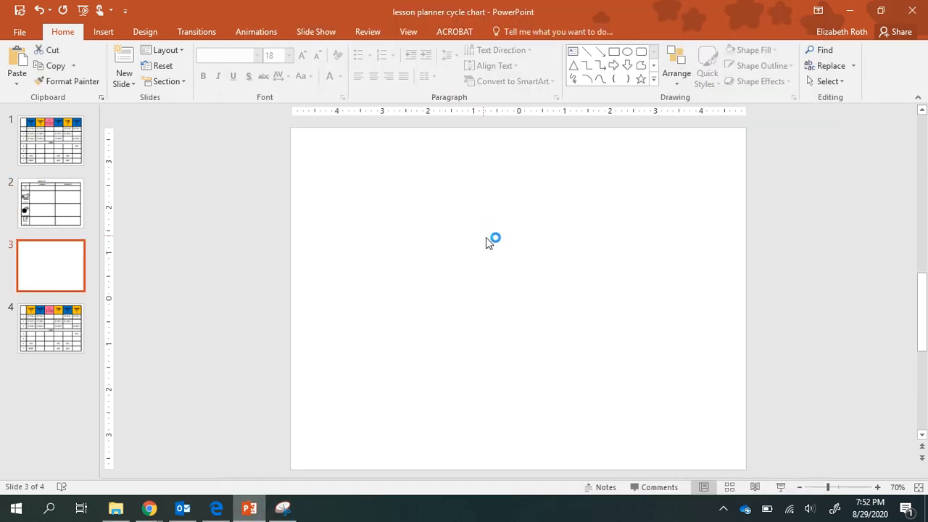
Give blank slide 3 a Picture or texture background fill via Format Background
right_click(490, 241)
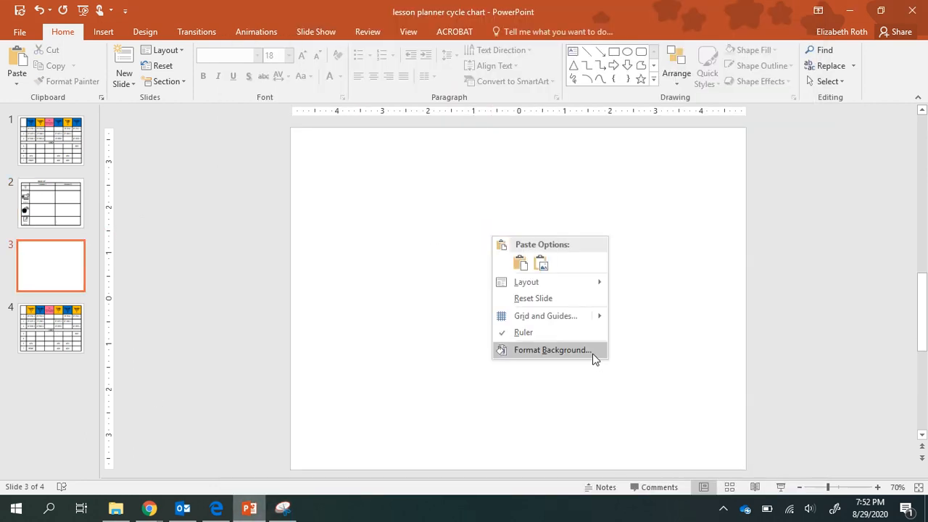
left_click(550, 349)
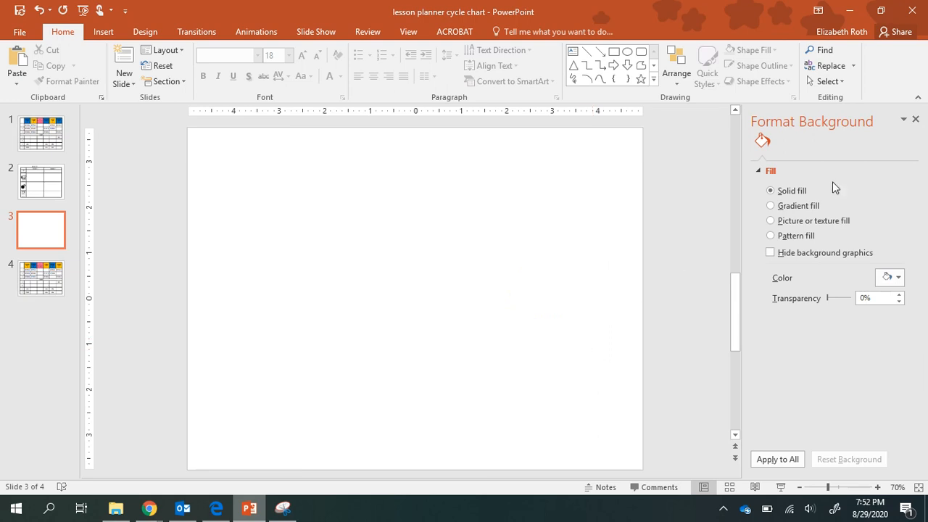
left_click(769, 220)
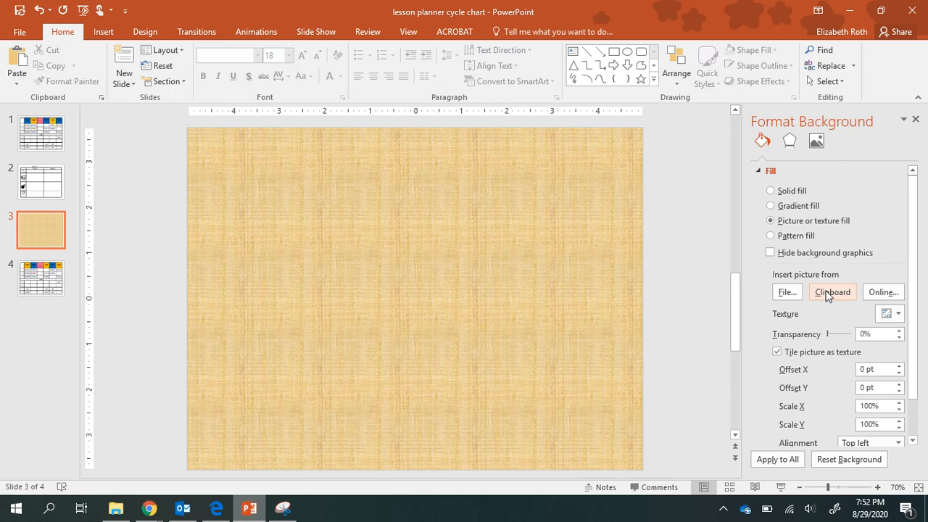
Insert the clipboard snip as slide 3's background picture and confirm it cannot be moved
left_click(832, 291)
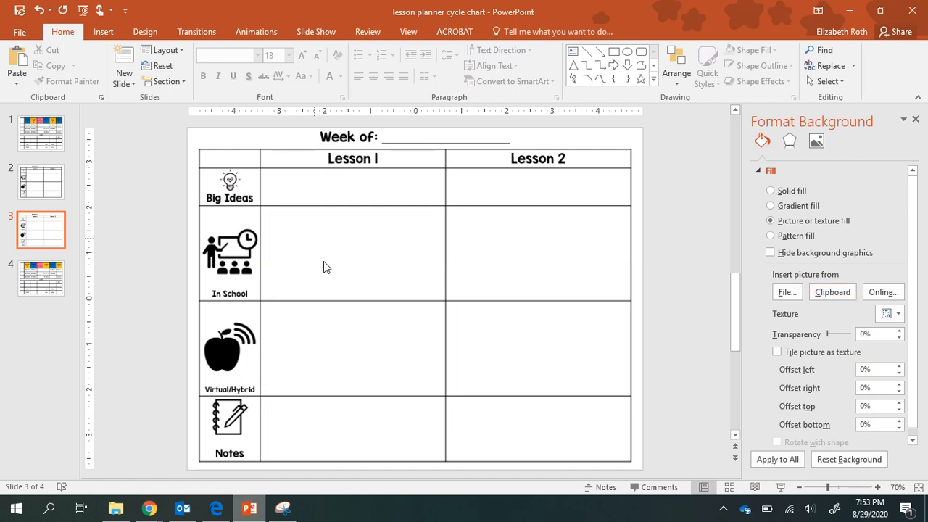
left_click_drag(350, 267, 377, 427)
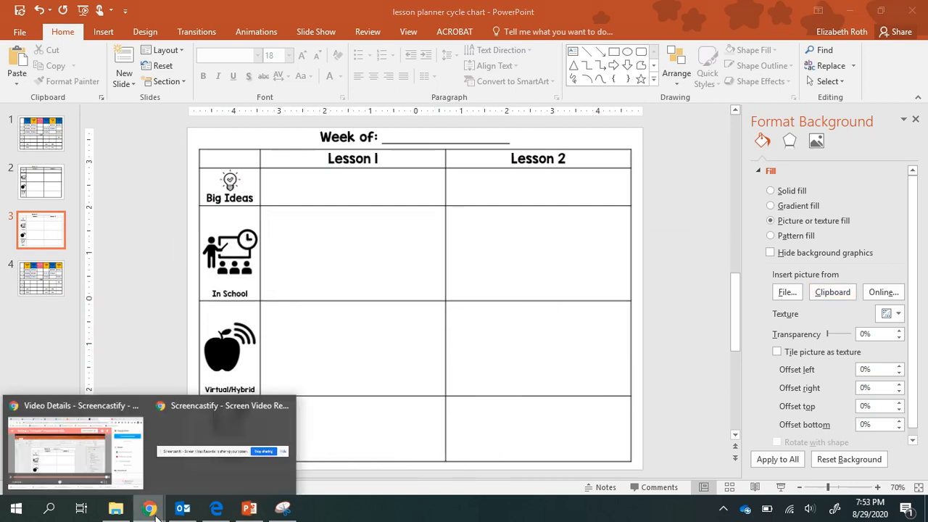
left_click(151, 507)
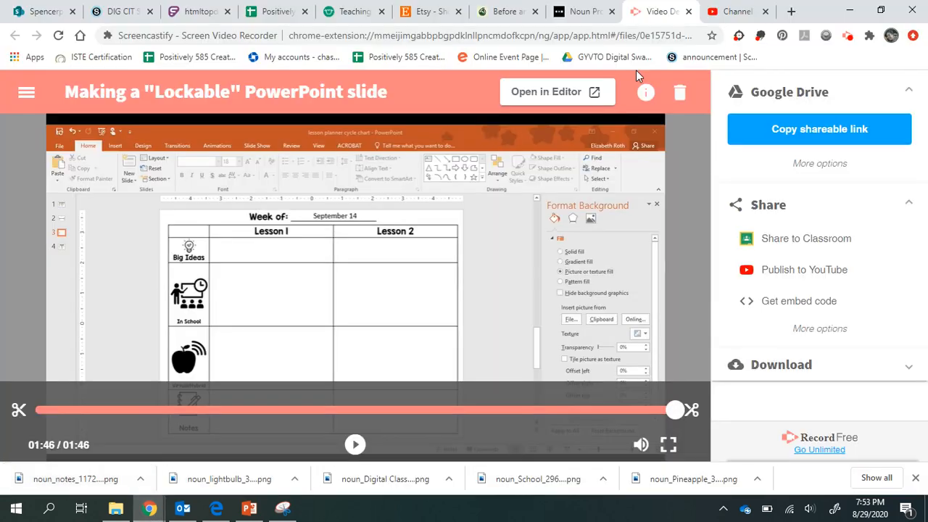